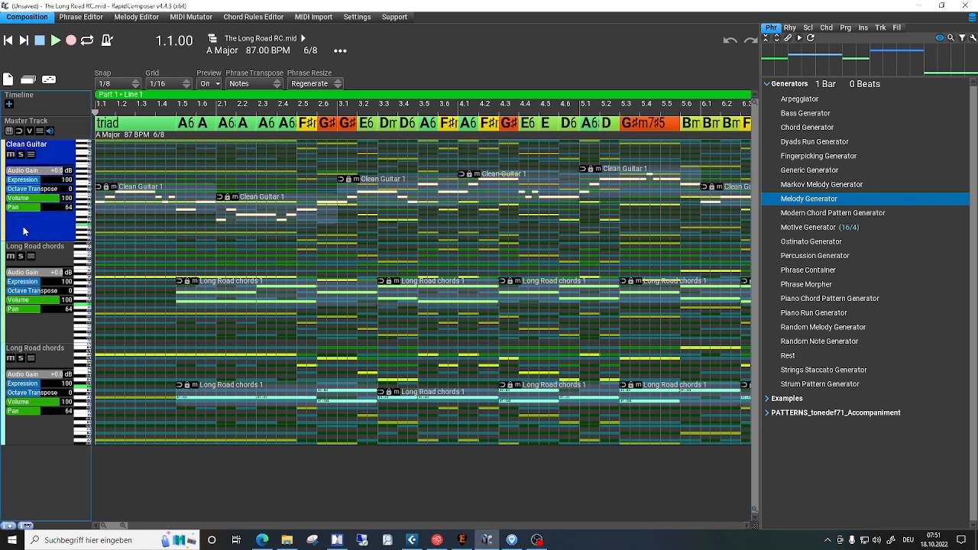
{"action": "mouse_move", "coordinate": [22, 236]}
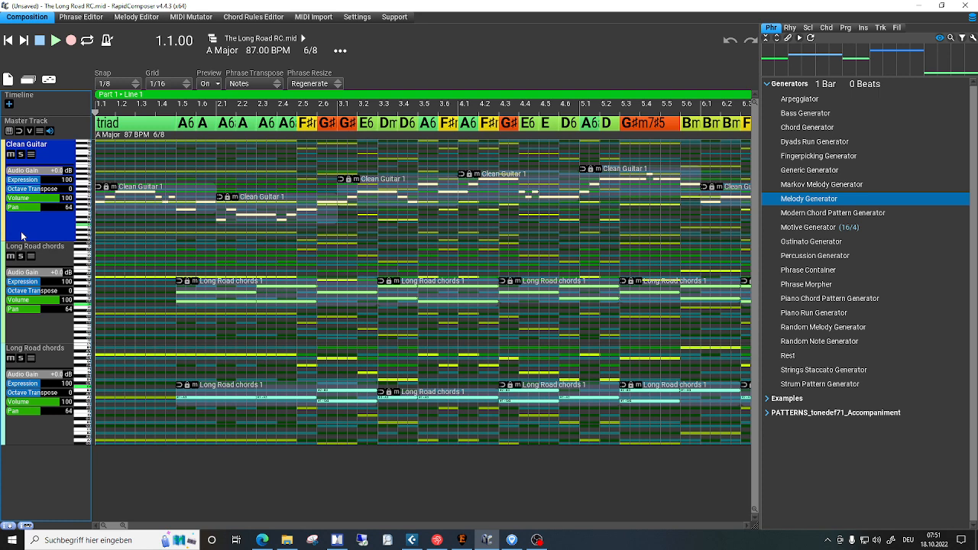
{"action": "mouse_move", "coordinate": [31, 215]}
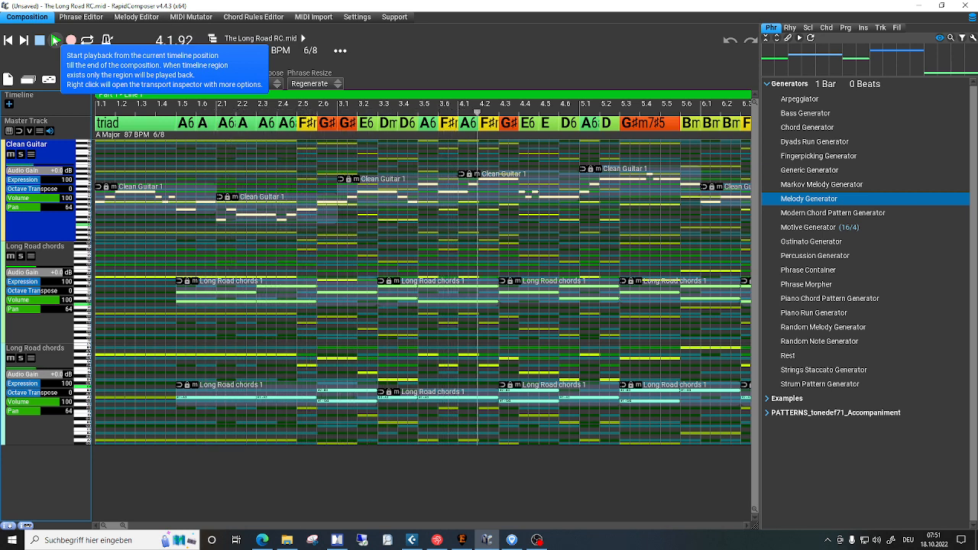
Stop playback of The Long Road once it reaches bar 5.
{"action": "left_click", "coordinate": [55, 40]}
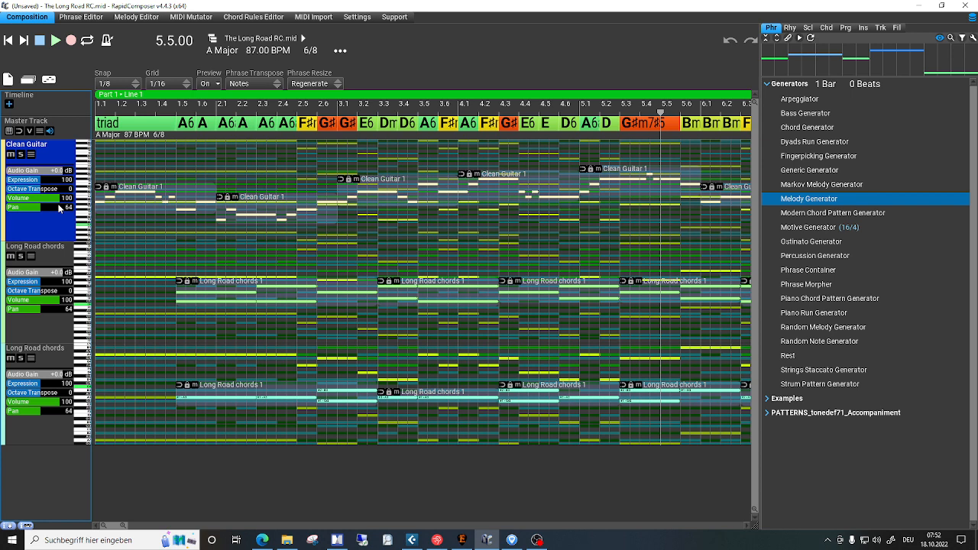
{"action": "mouse_move", "coordinate": [44, 227]}
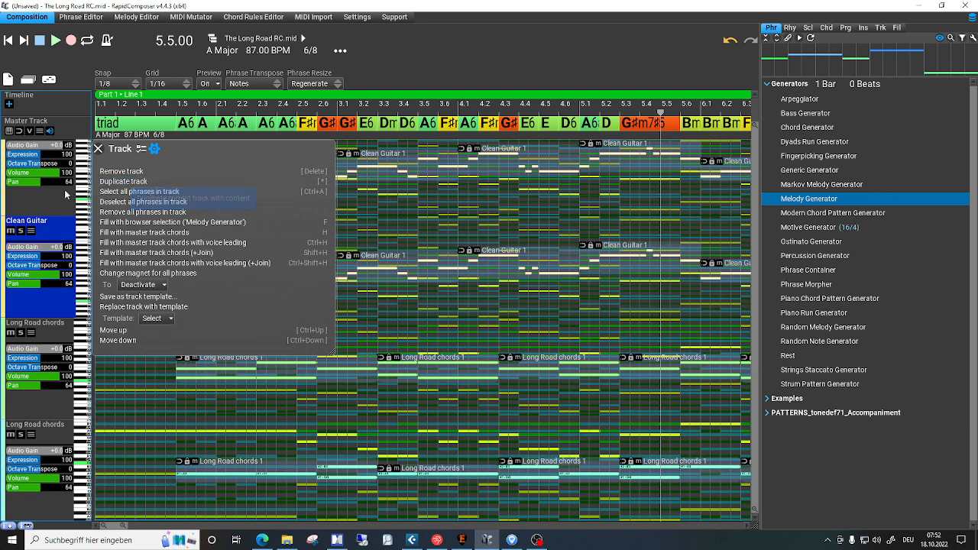
{"action": "mouse_move", "coordinate": [58, 233]}
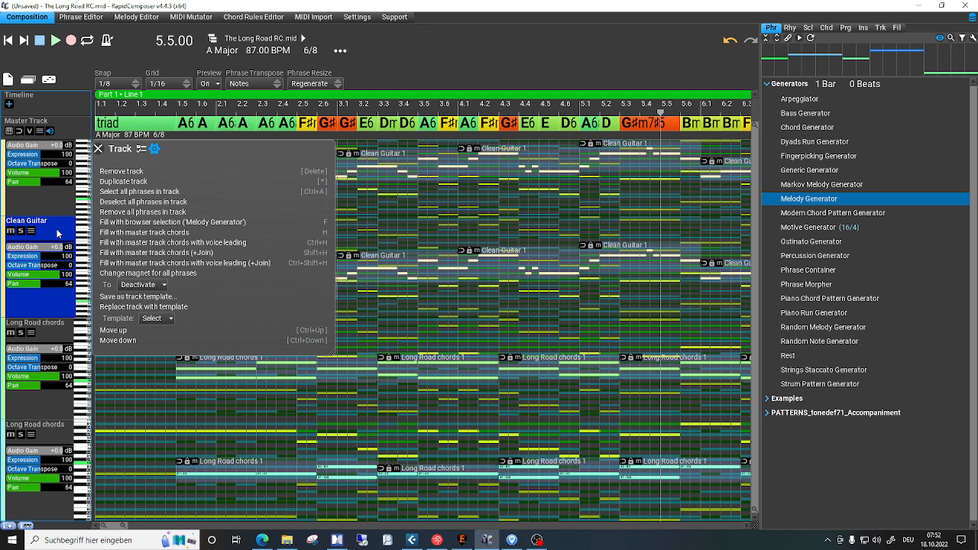
{"action": "mouse_move", "coordinate": [212, 263]}
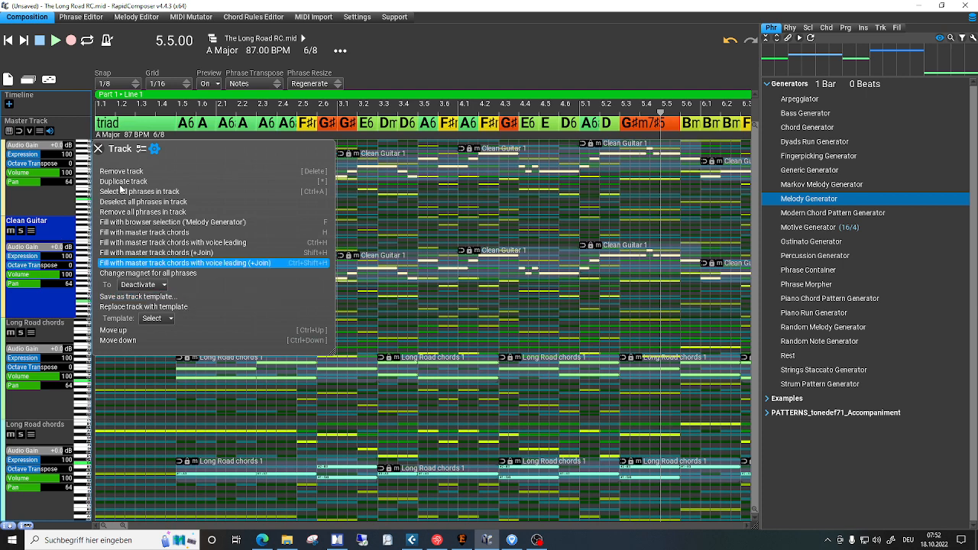
Dismiss the Clean Guitar track menu after duplicating the track.
{"action": "left_click", "coordinate": [214, 262]}
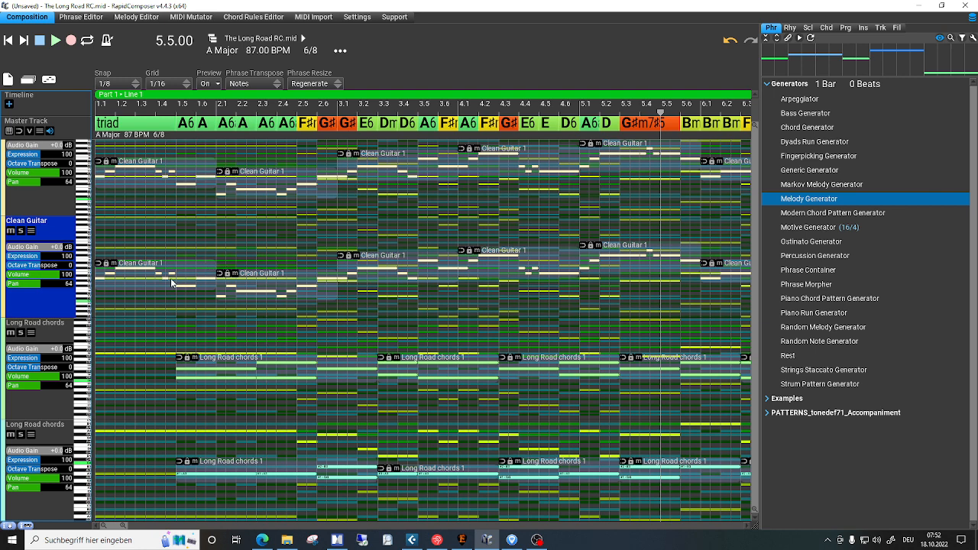
{"action": "mouse_move", "coordinate": [159, 285]}
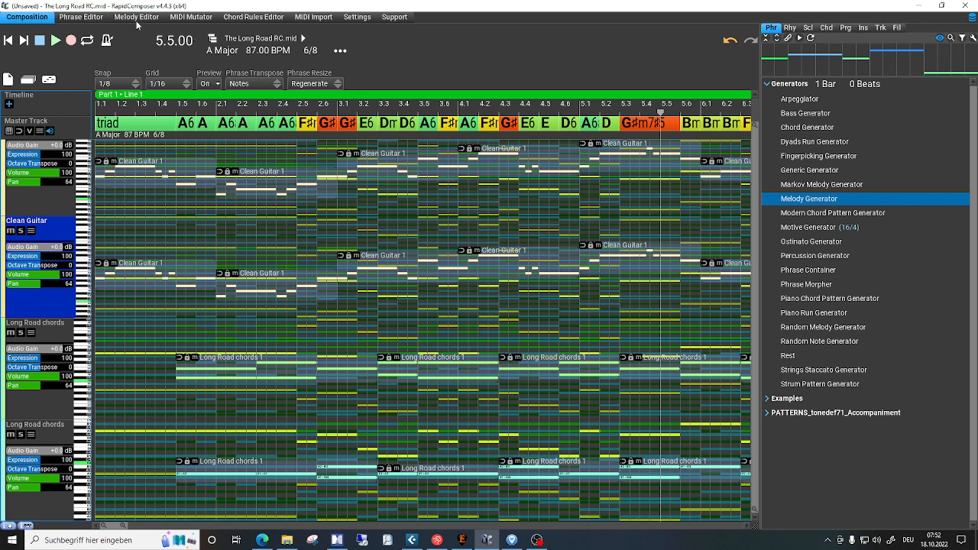
{"action": "left_click", "coordinate": [136, 17]}
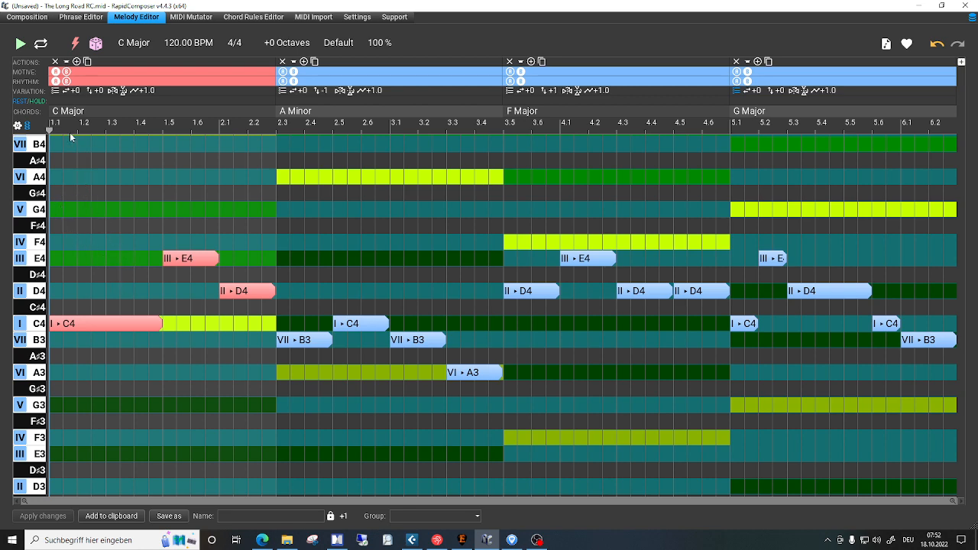
{"action": "left_click", "coordinate": [27, 16]}
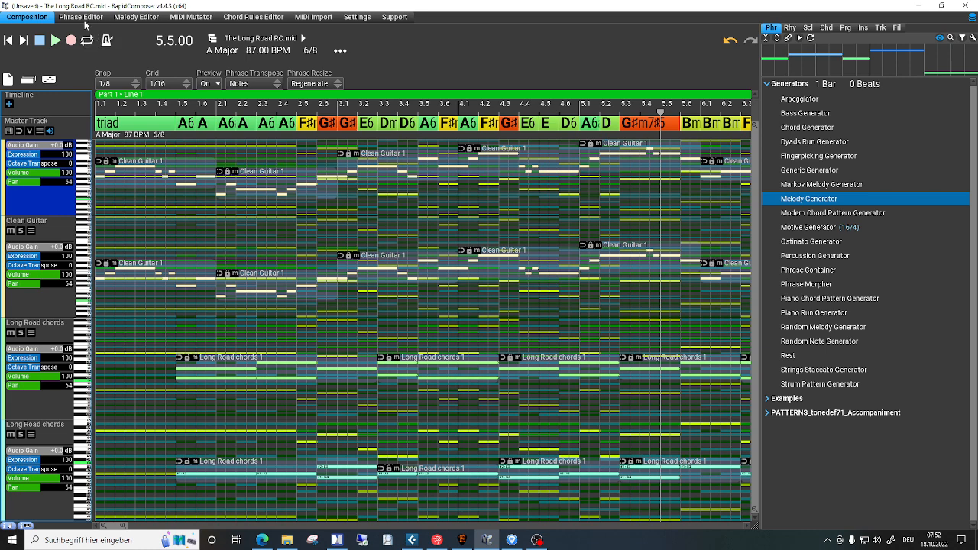
{"action": "left_click", "coordinate": [136, 17]}
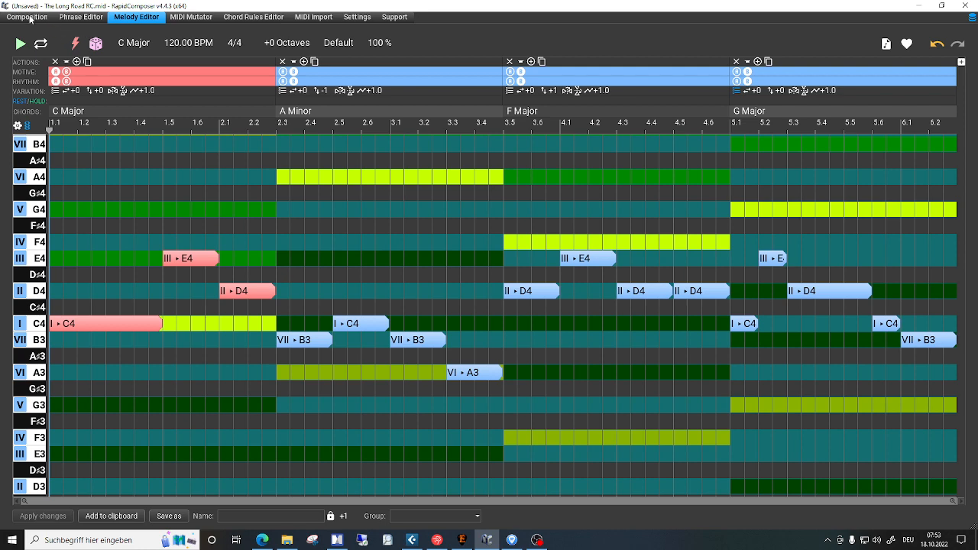
{"action": "left_click", "coordinate": [27, 17]}
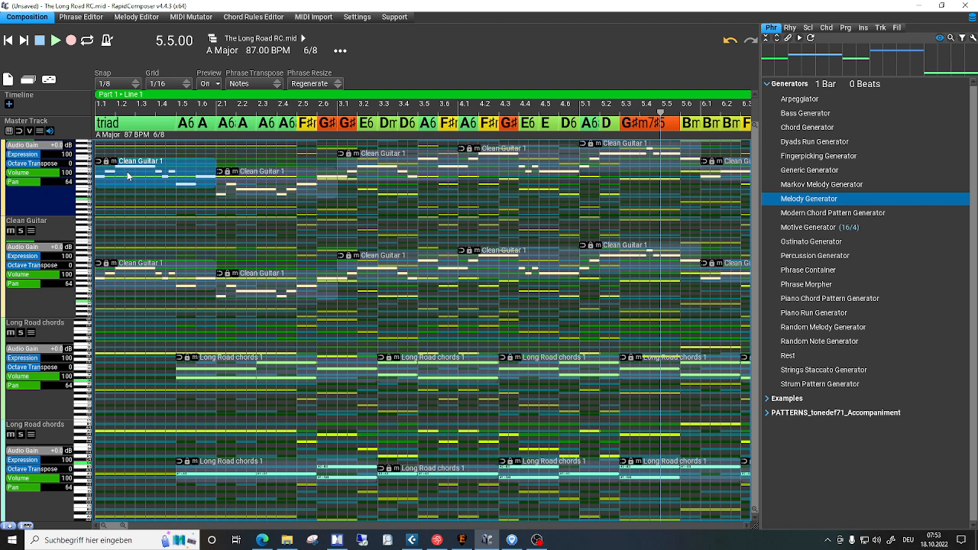
{"action": "mouse_move", "coordinate": [144, 179]}
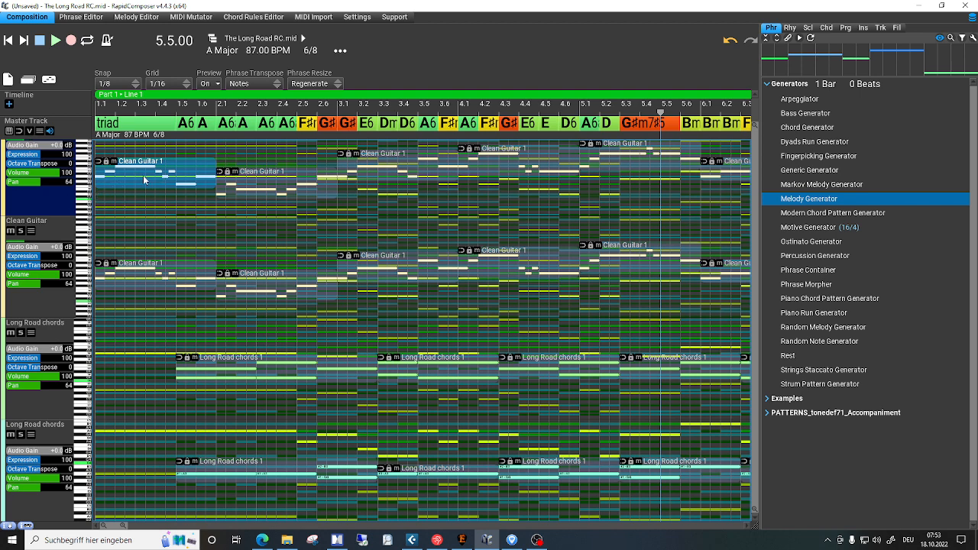
Select all 90 Clean Guitar phrases from the Phrase menu and show the Melody Editor.
{"action": "double_click", "coordinate": [145, 174]}
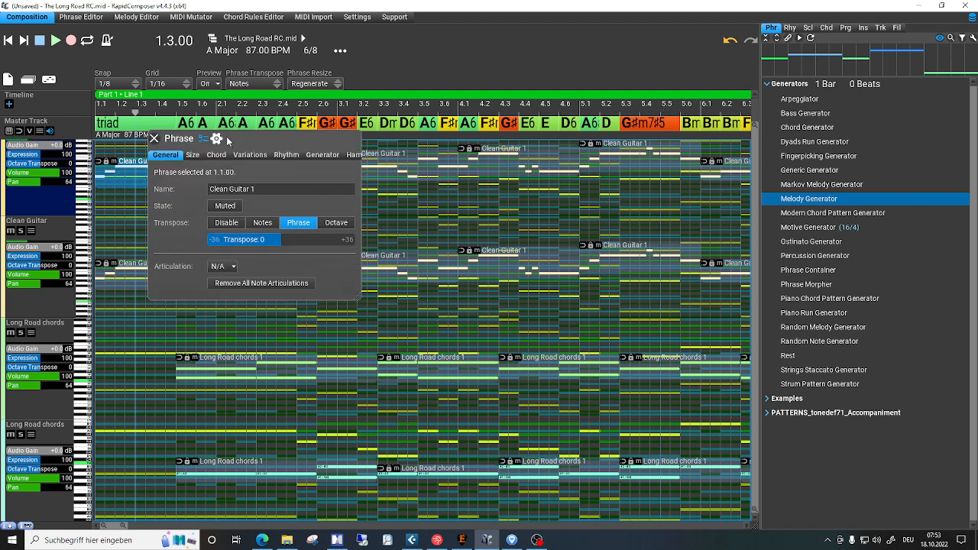
{"action": "left_click", "coordinate": [217, 138]}
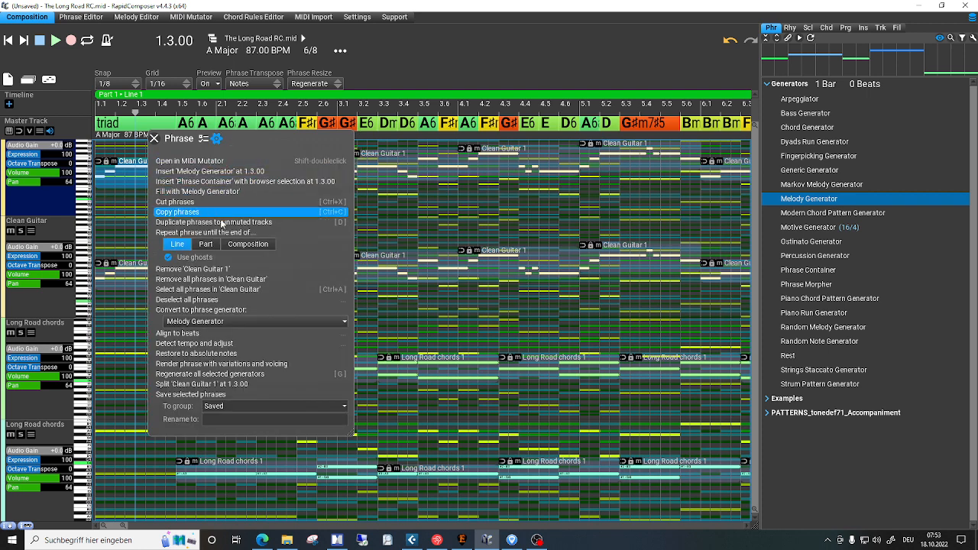
{"action": "mouse_move", "coordinate": [221, 289]}
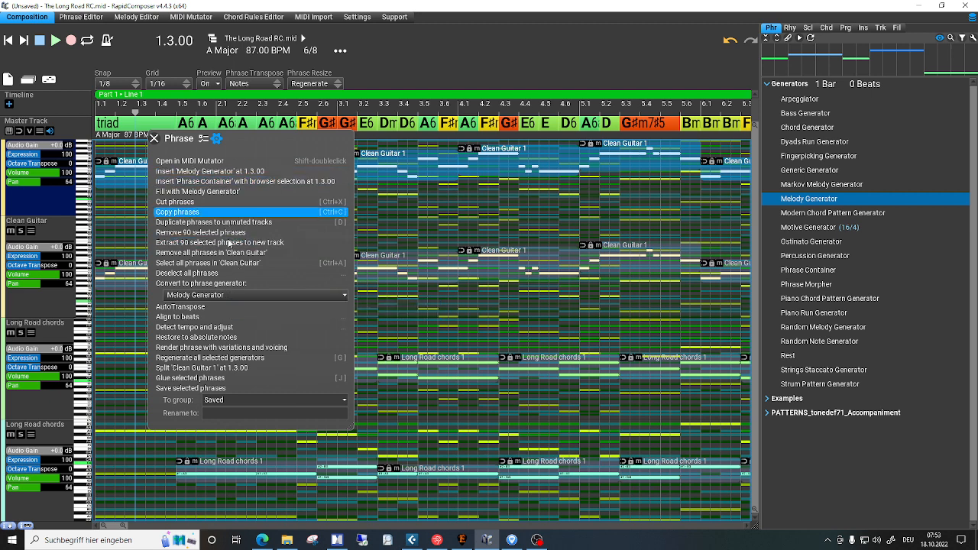
{"action": "mouse_move", "coordinate": [233, 296]}
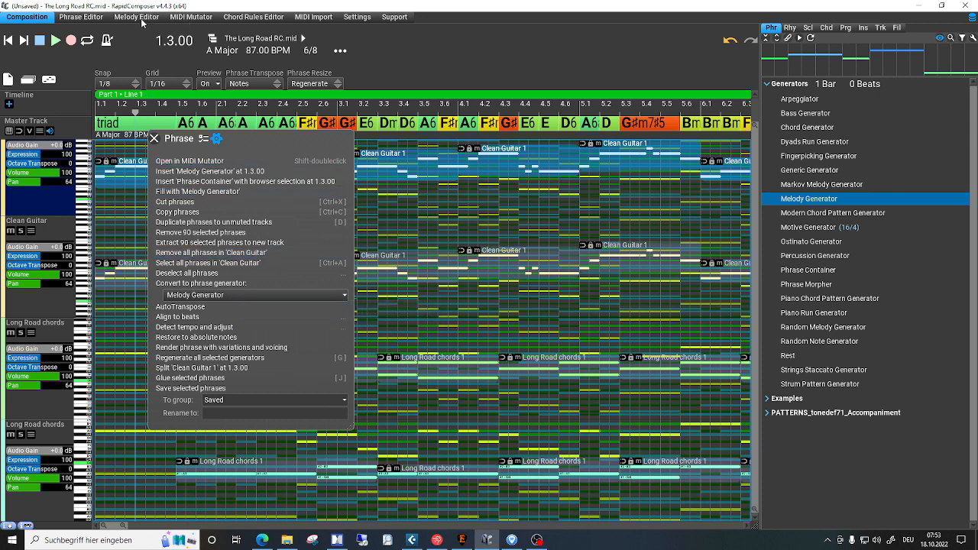
{"action": "left_click", "coordinate": [136, 17]}
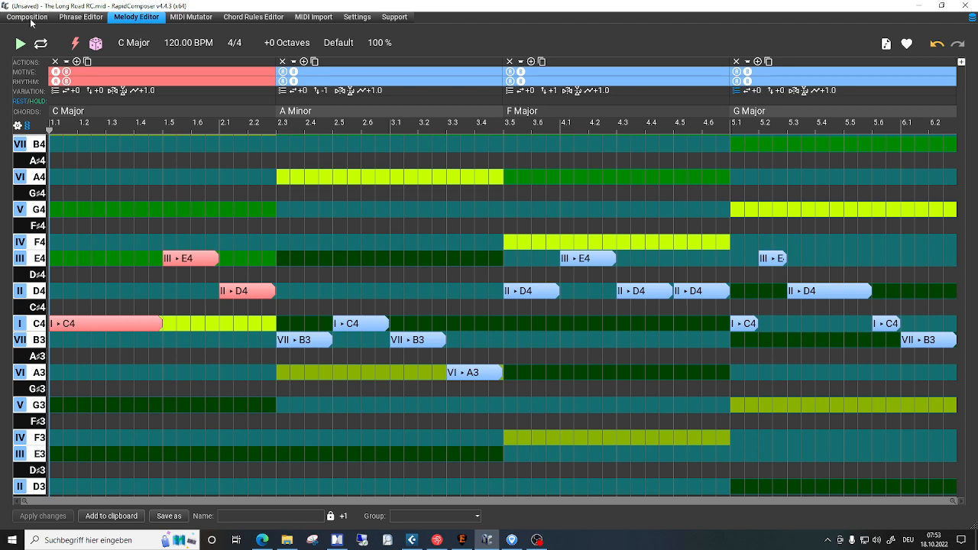
Load the selected guitar phrases into the MIDI Mutator as an A-major 3/4 grid.
{"action": "left_click", "coordinate": [27, 16]}
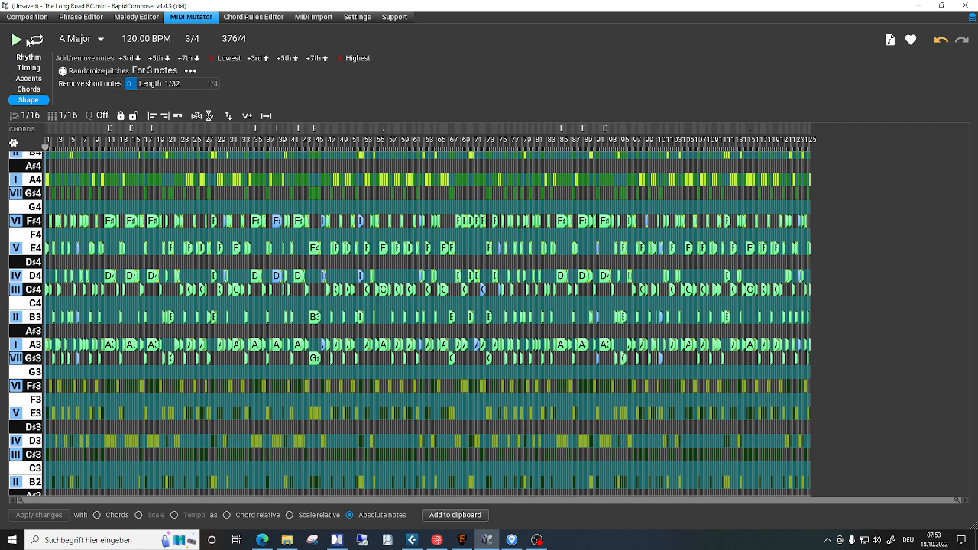
{"action": "mouse_move", "coordinate": [16, 39]}
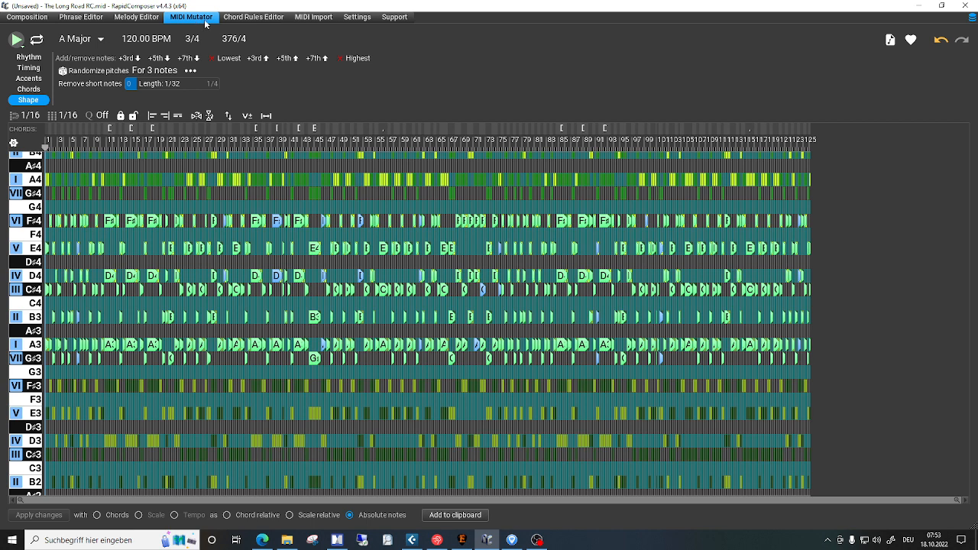
{"action": "mouse_move", "coordinate": [140, 101]}
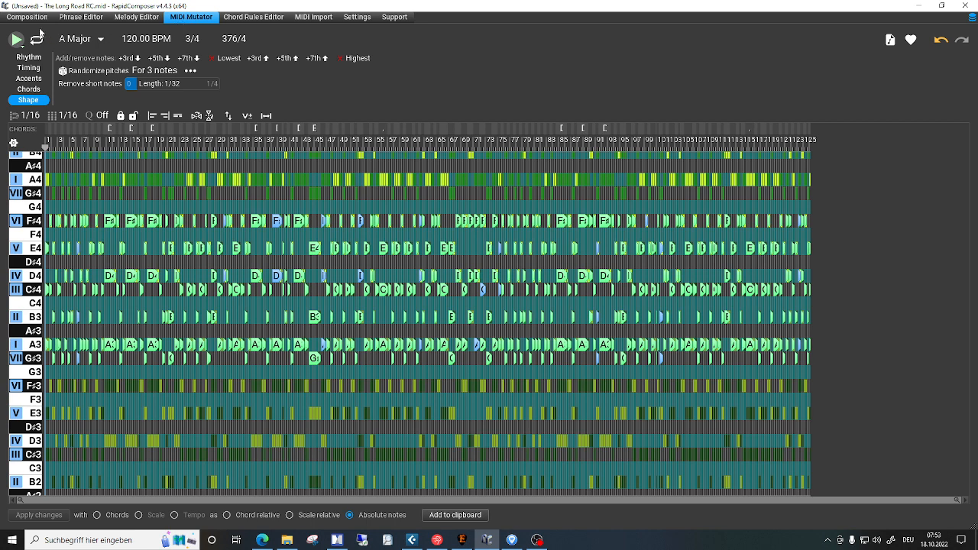
{"action": "left_click", "coordinate": [27, 17]}
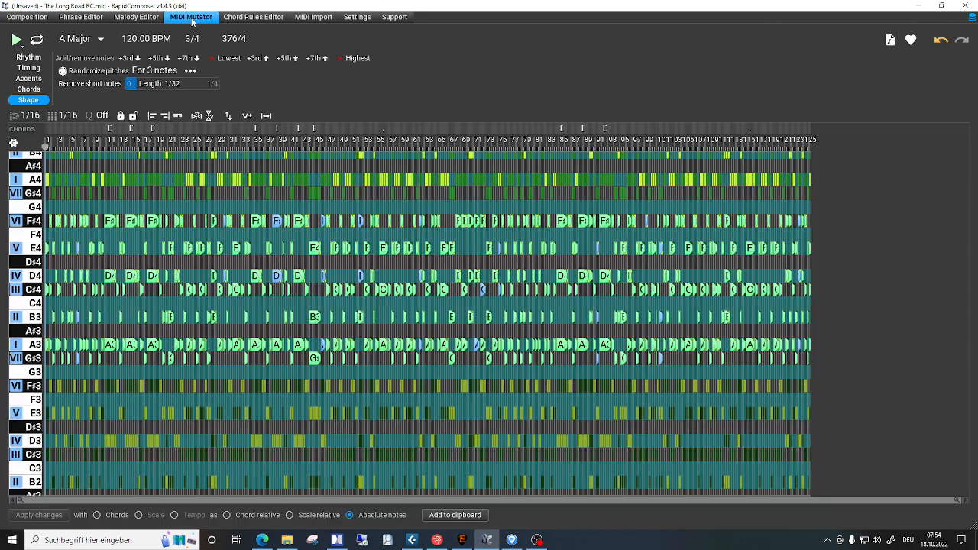
{"action": "mouse_move", "coordinate": [288, 541]}
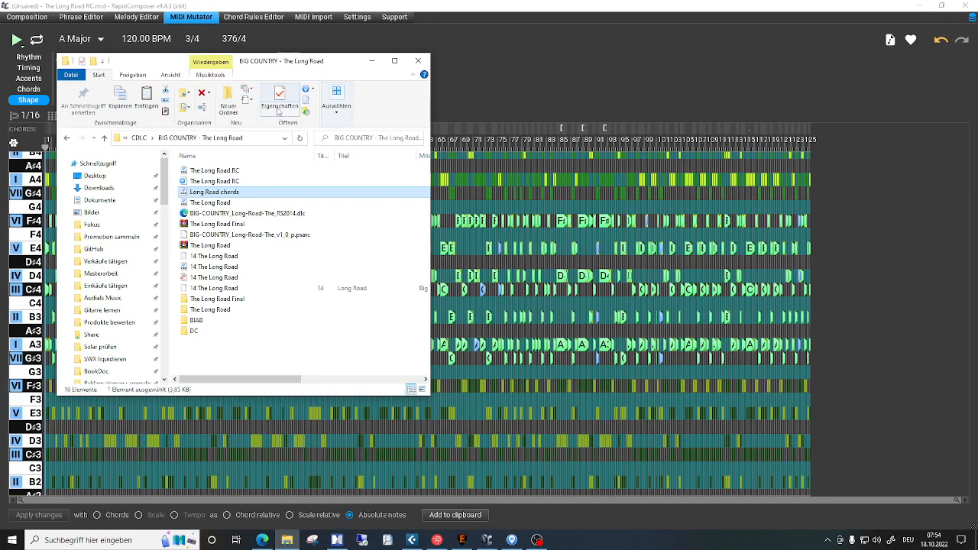
{"action": "mouse_move", "coordinate": [237, 177]}
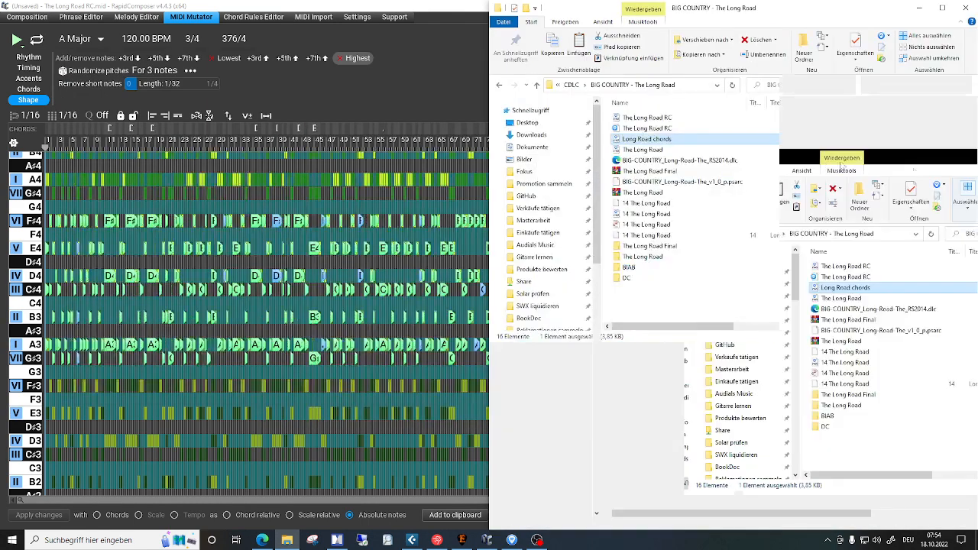
Snap the BIG COUNTRY – The Long Road Explorer window to the right half.
{"action": "key", "text": "alt+tab"}
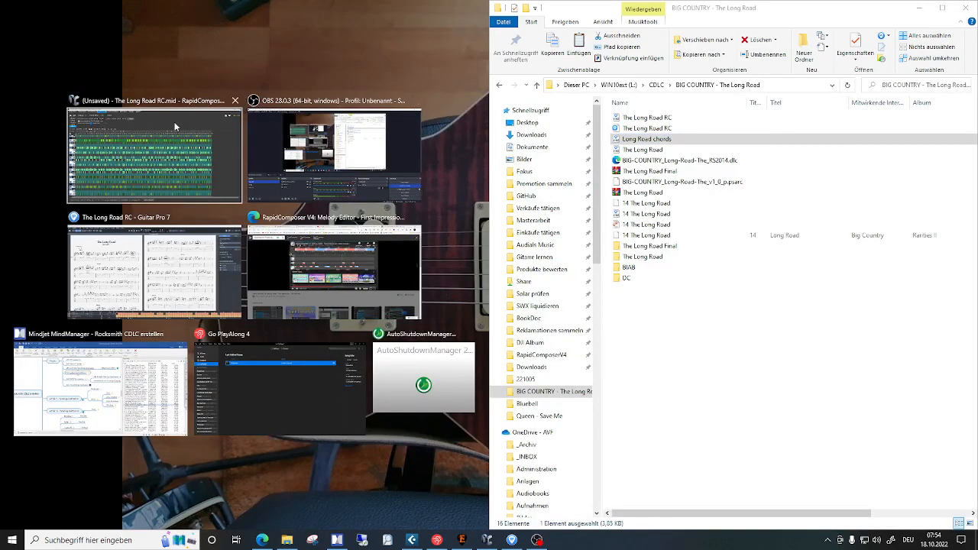